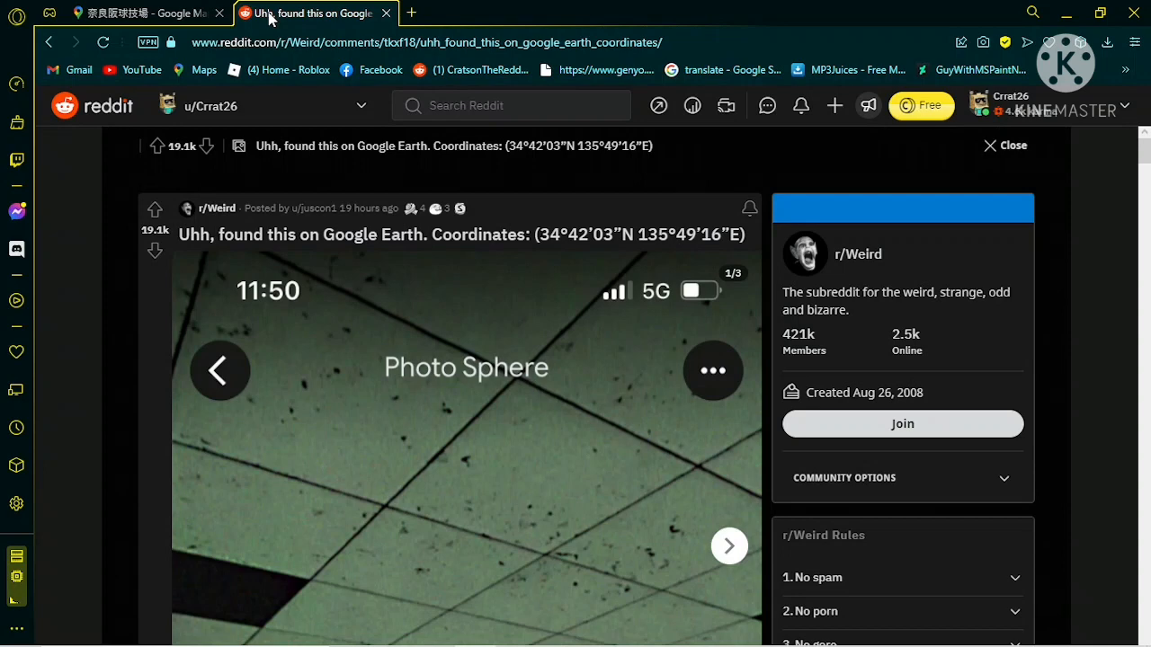
{"action": "mouse_move", "coordinate": [859, 327]}
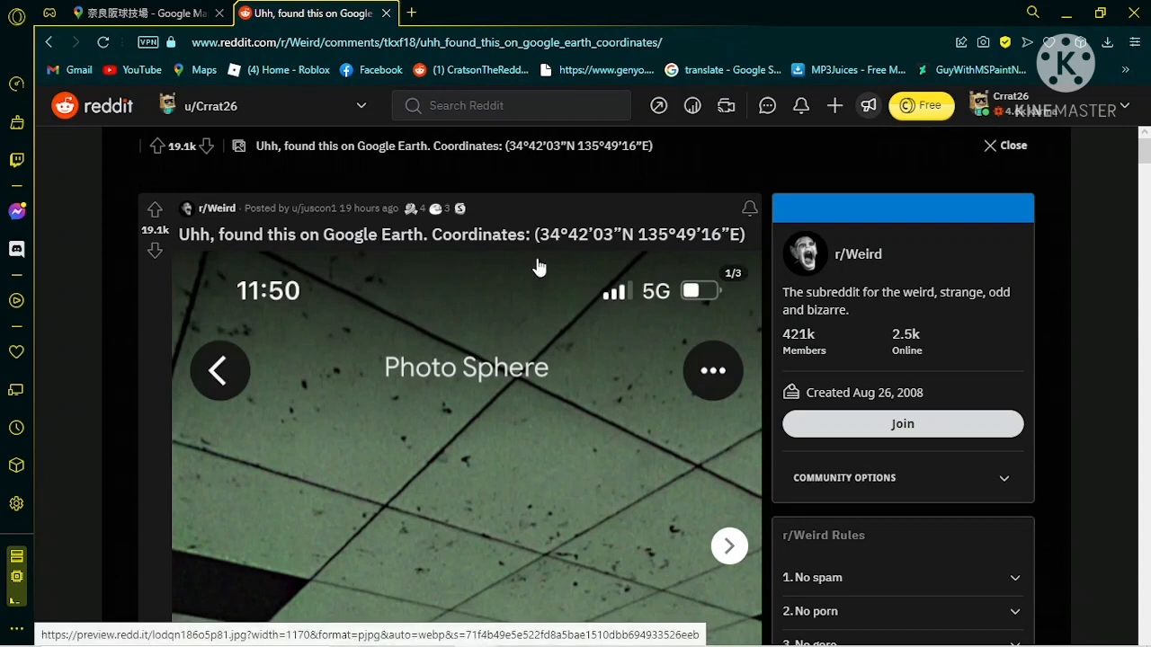
{"action": "mouse_move", "coordinate": [561, 264]}
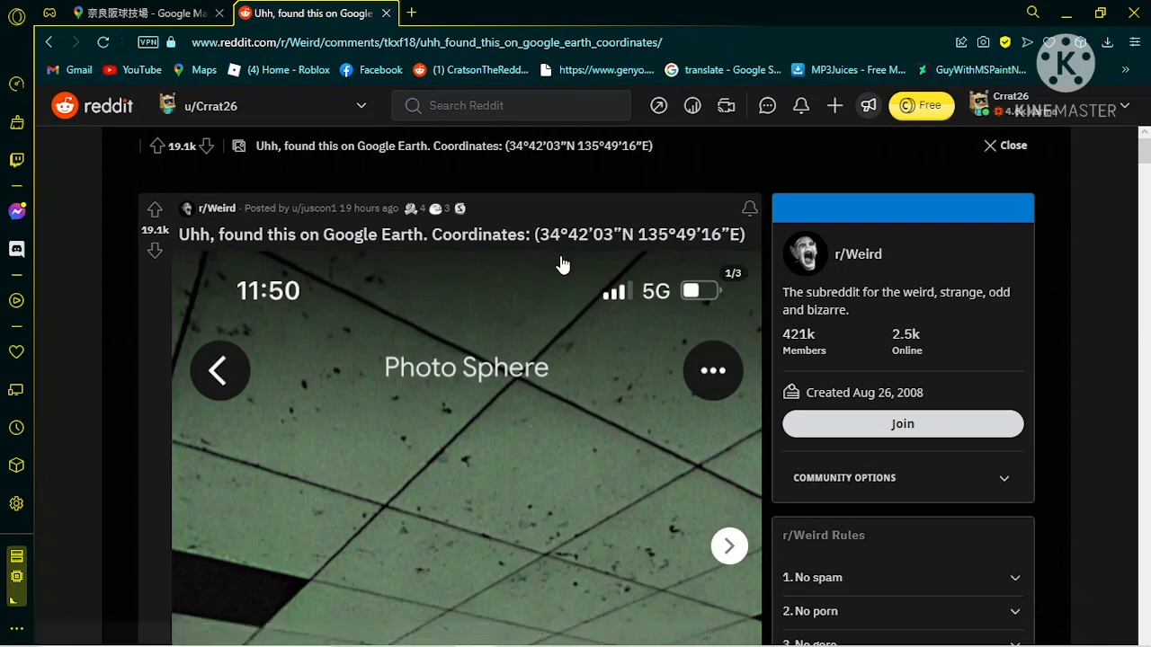
{"action": "mouse_move", "coordinate": [611, 309]}
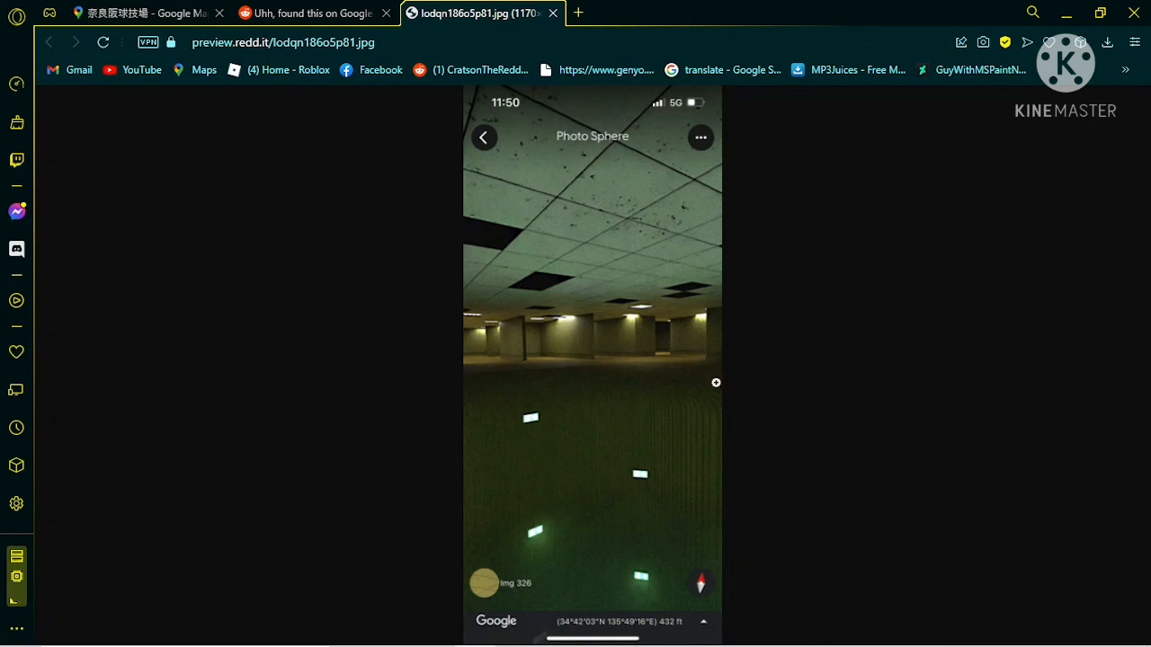
{"action": "mouse_move", "coordinate": [734, 392]}
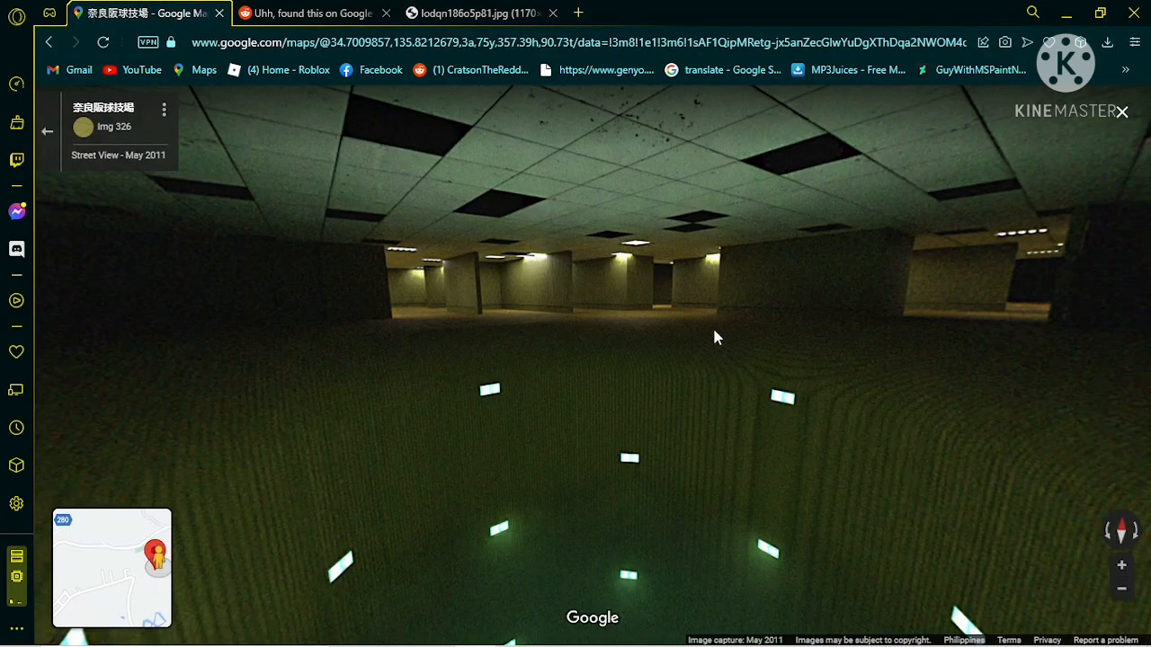
{"action": "left_click_drag", "start_coordinate": [717, 338], "coordinate": [640, 376]}
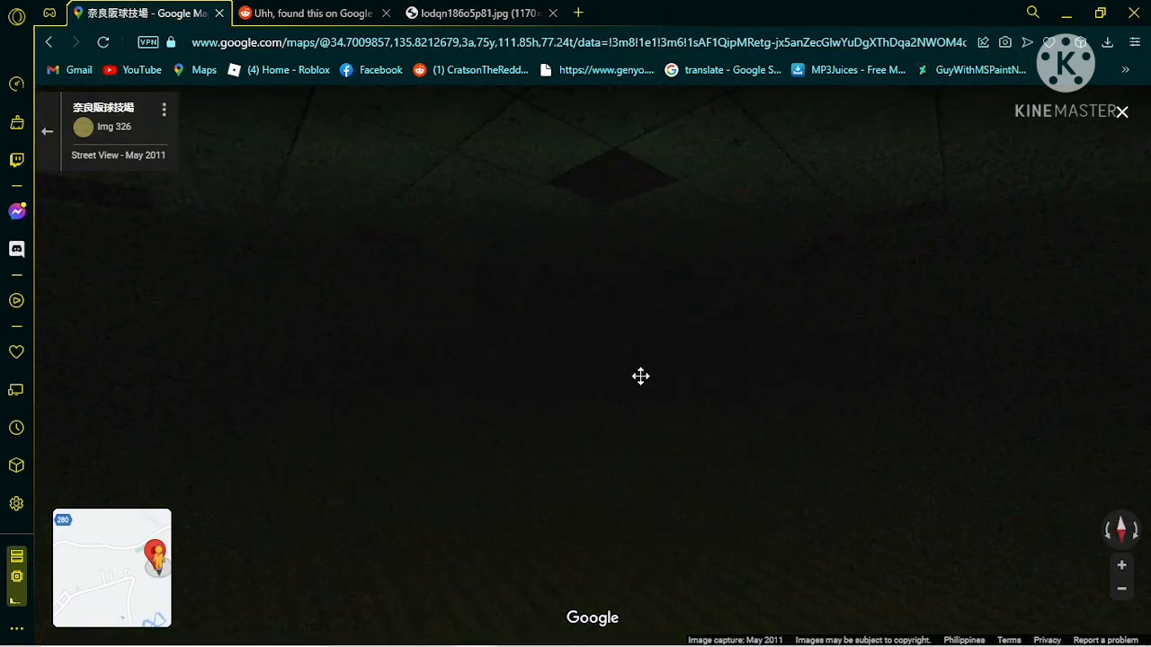
{"action": "left_click_drag", "start_coordinate": [640, 376], "coordinate": [746, 382]}
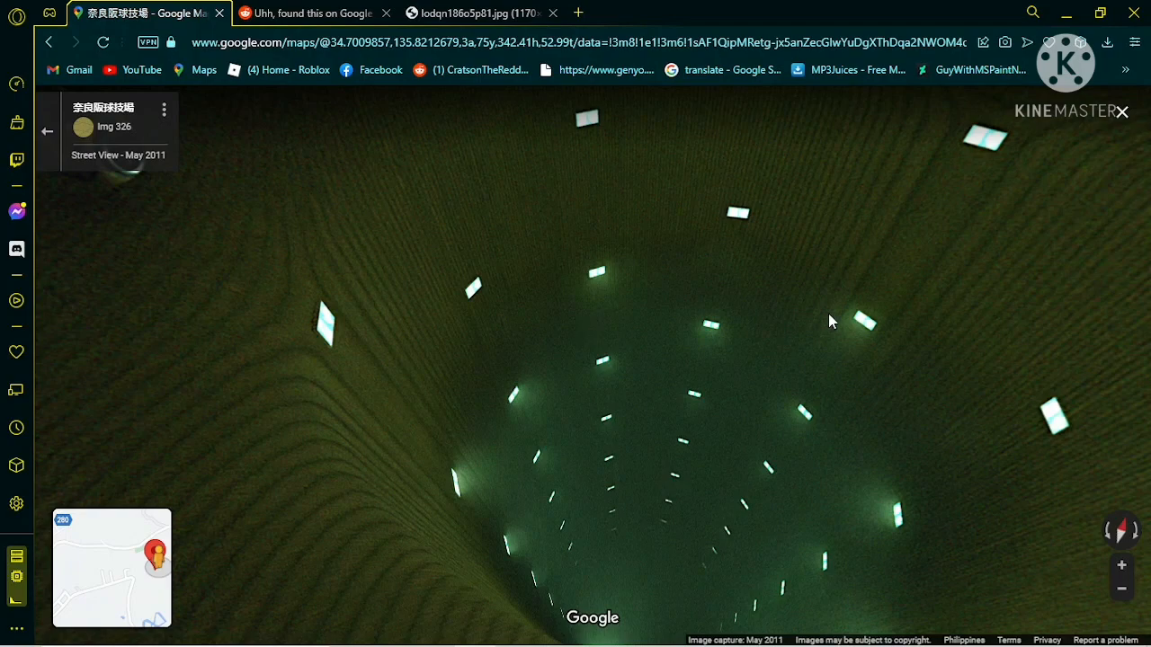
{"action": "left_click_drag", "start_coordinate": [830, 320], "coordinate": [759, 111]}
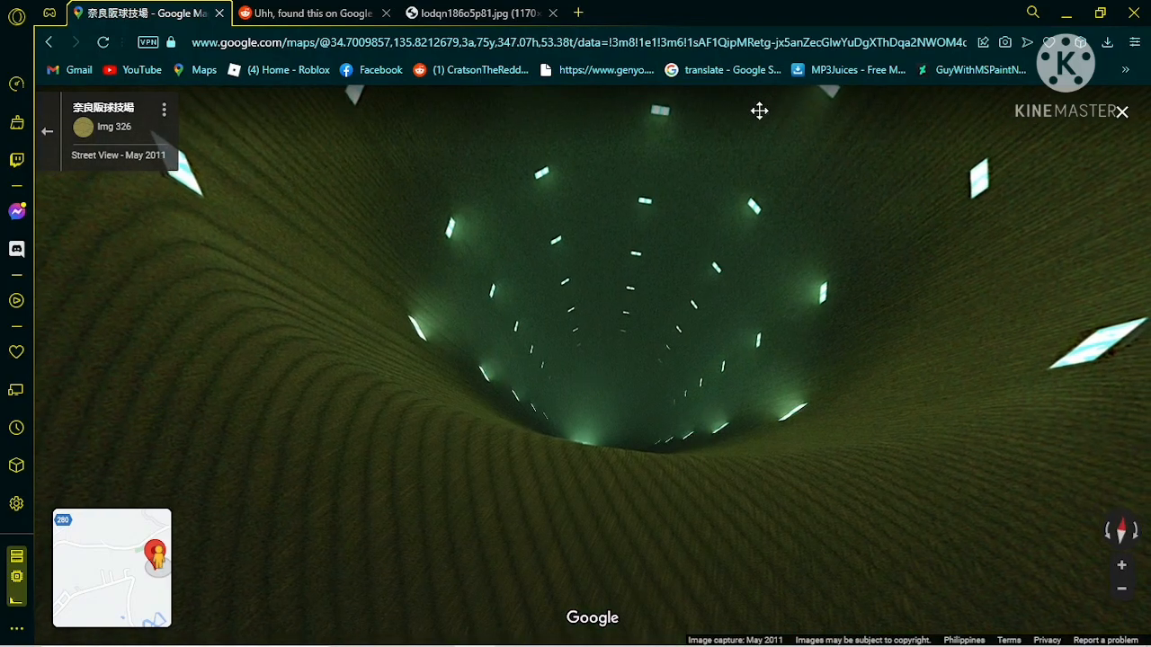
{"action": "left_click_drag", "start_coordinate": [759, 112], "coordinate": [566, 449]}
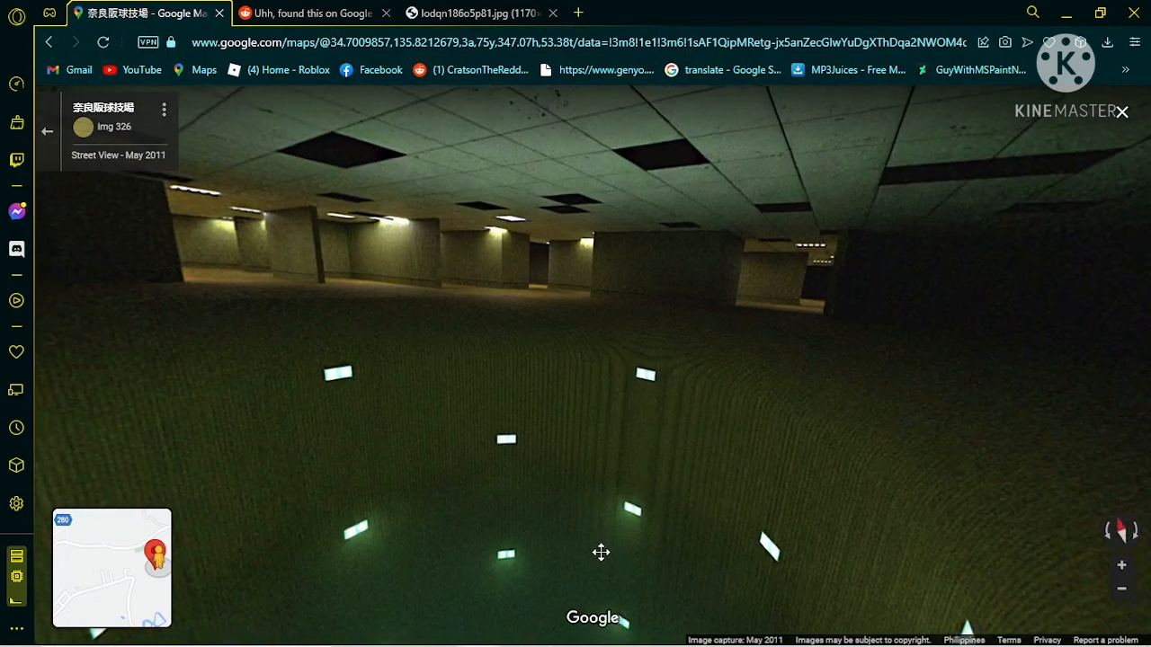
{"action": "left_click_drag", "start_coordinate": [601, 553], "coordinate": [543, 309]}
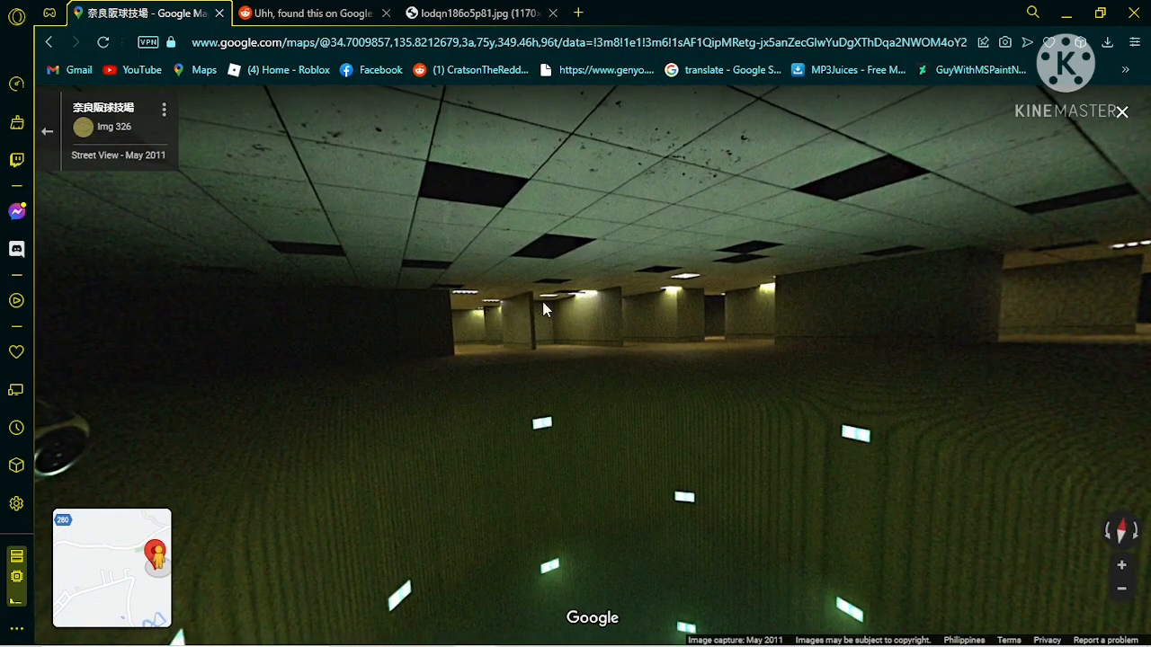
{"action": "mouse_move", "coordinate": [553, 336]}
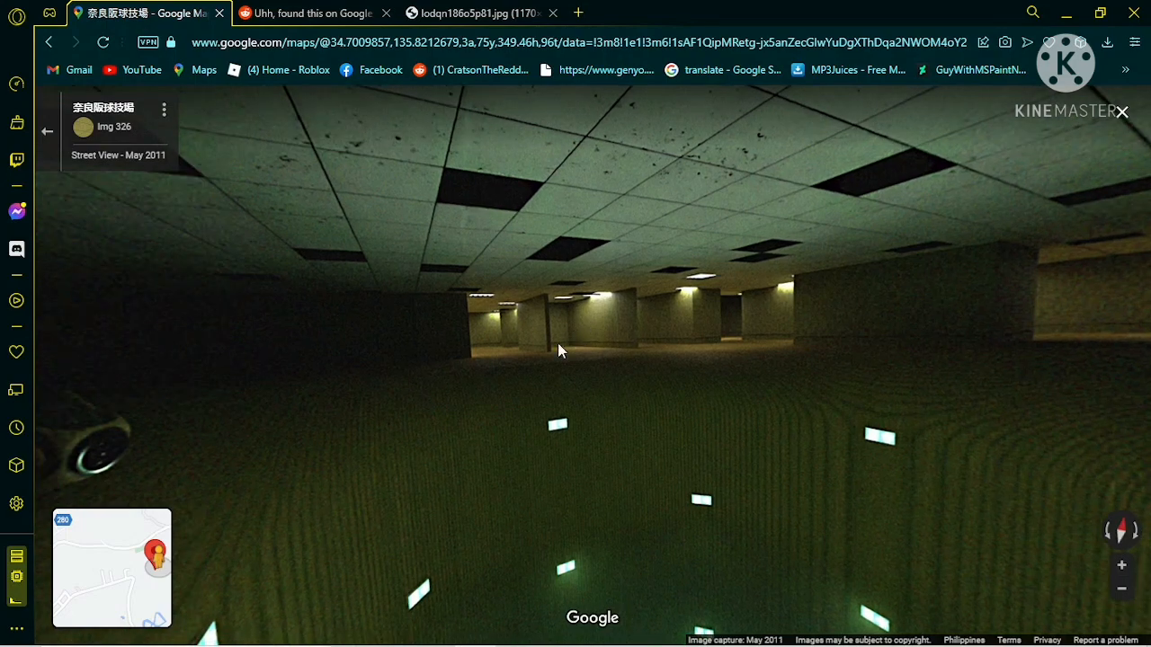
{"action": "left_click_drag", "start_coordinate": [558, 351], "coordinate": [677, 179]}
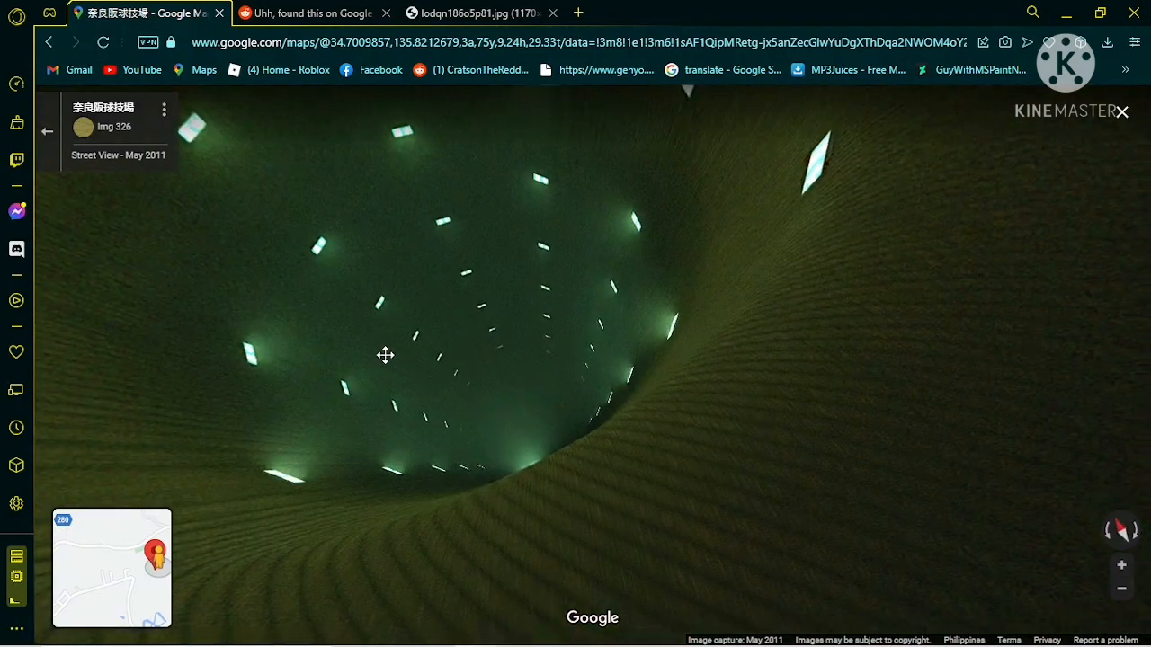
{"action": "left_click_drag", "start_coordinate": [384, 356], "coordinate": [818, 406]}
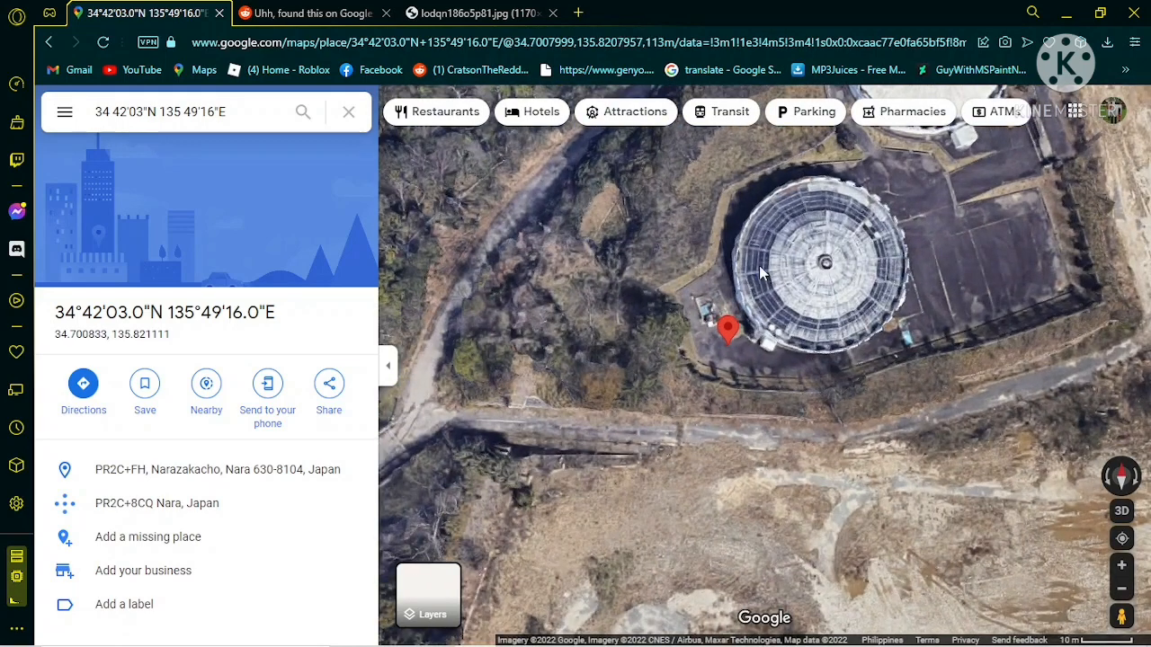
{"action": "mouse_move", "coordinate": [771, 351]}
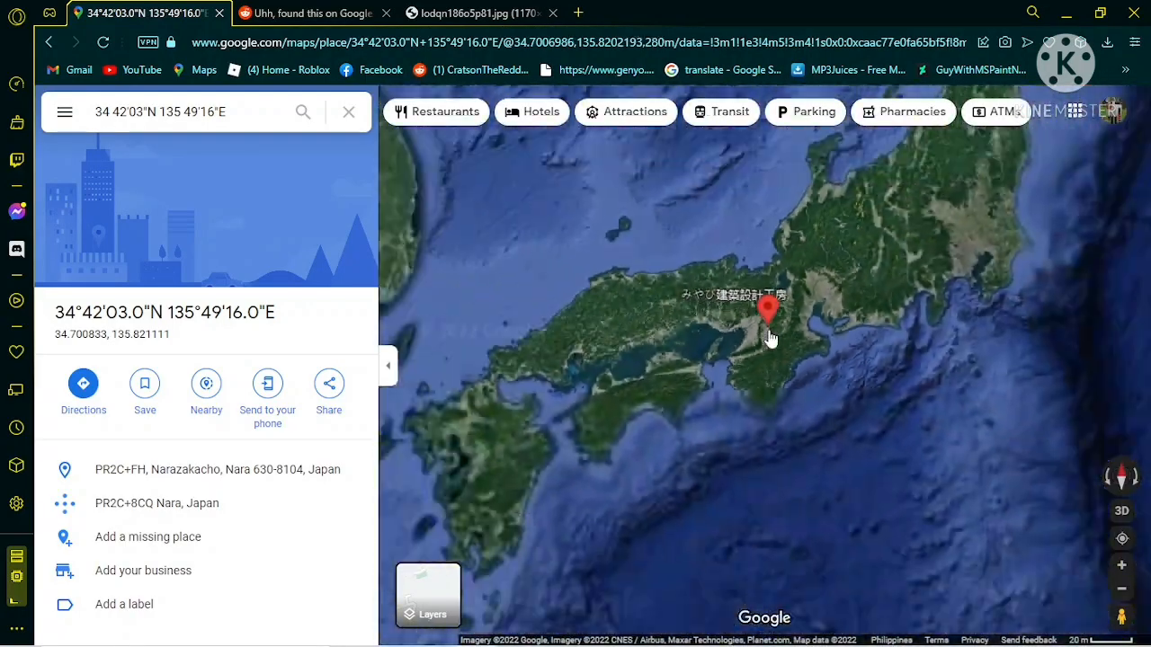
Zoom out from the pinned domed building to a wide satellite view over Nara, Japan.
{"action": "scroll", "scroll_direction": "down", "scroll_amount": 3}
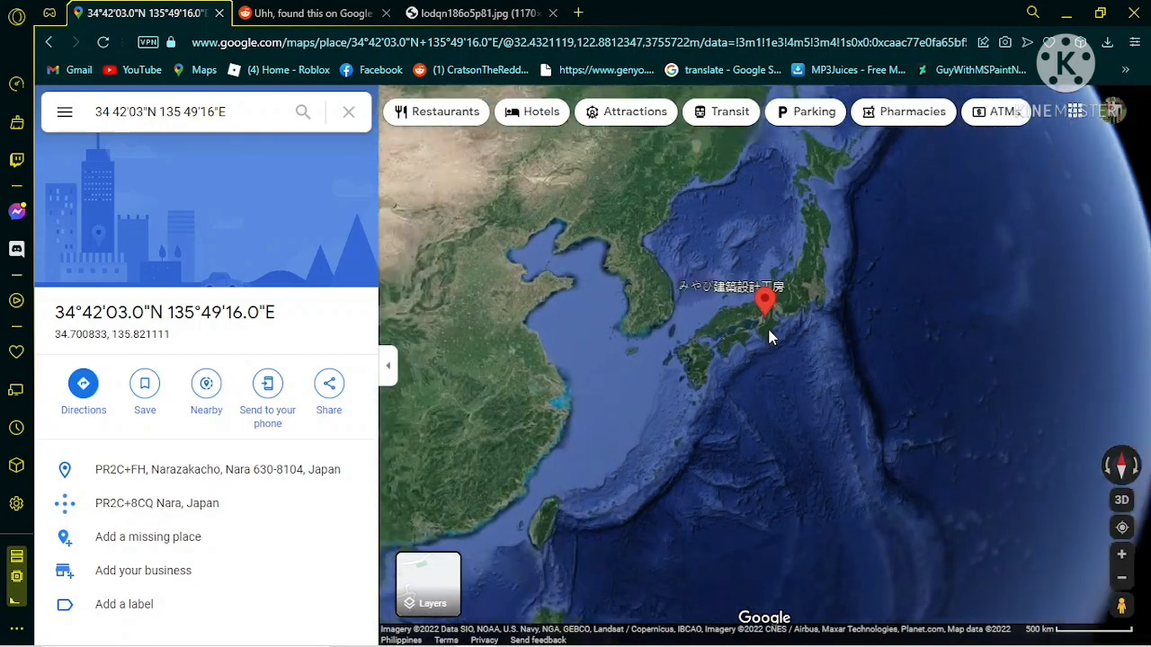